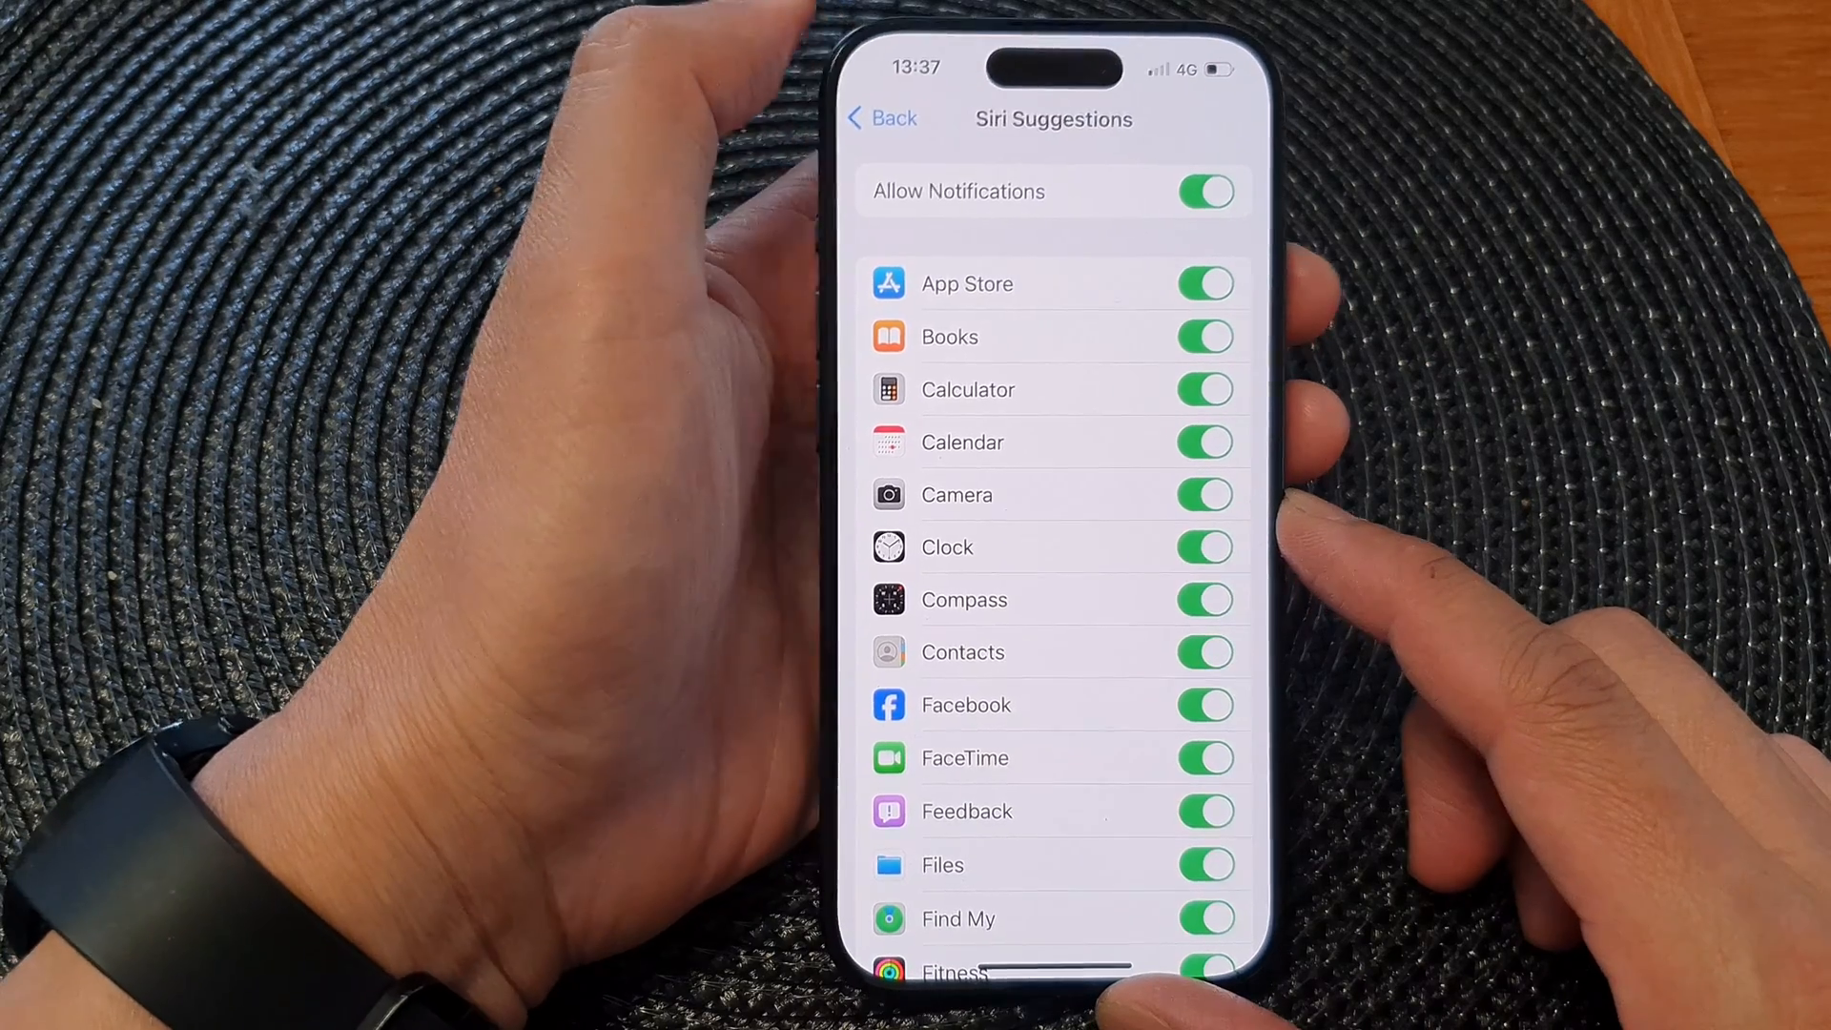
# Go back from Siri Suggestions to main Settings and open the Notifications page.
pyautogui.click(883, 118)
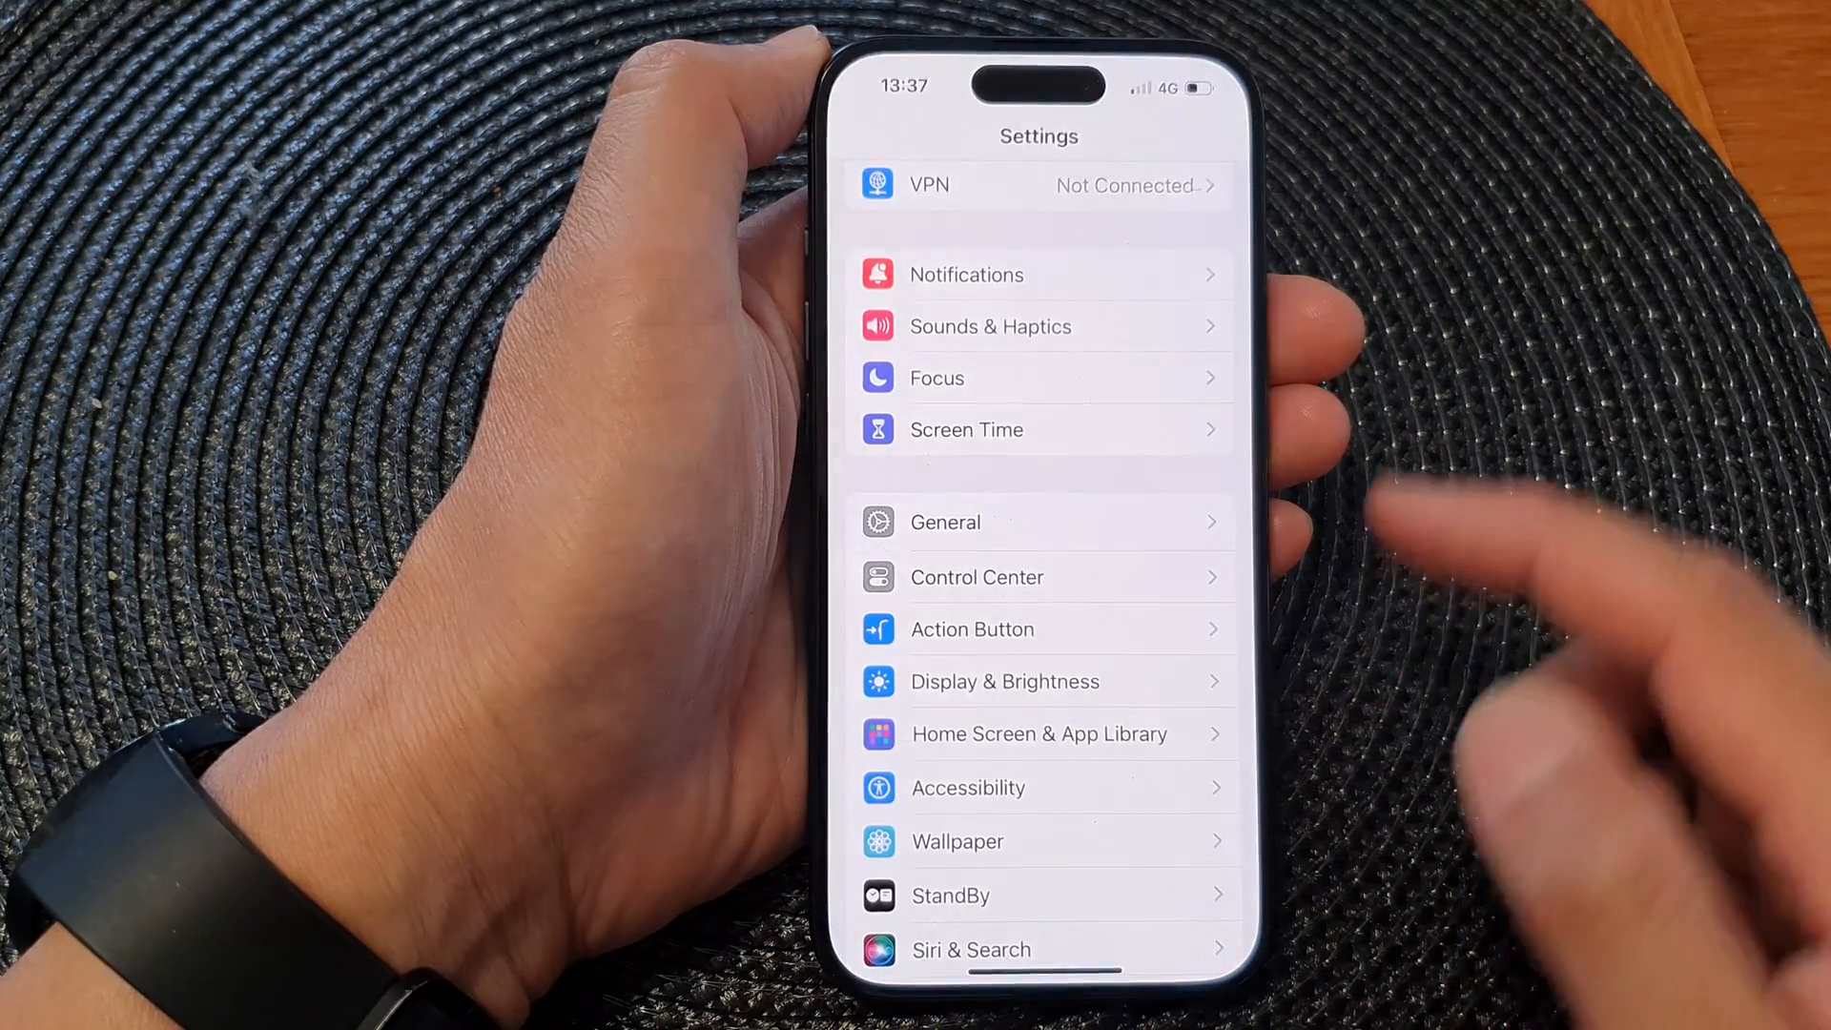
pyautogui.scroll(-3)
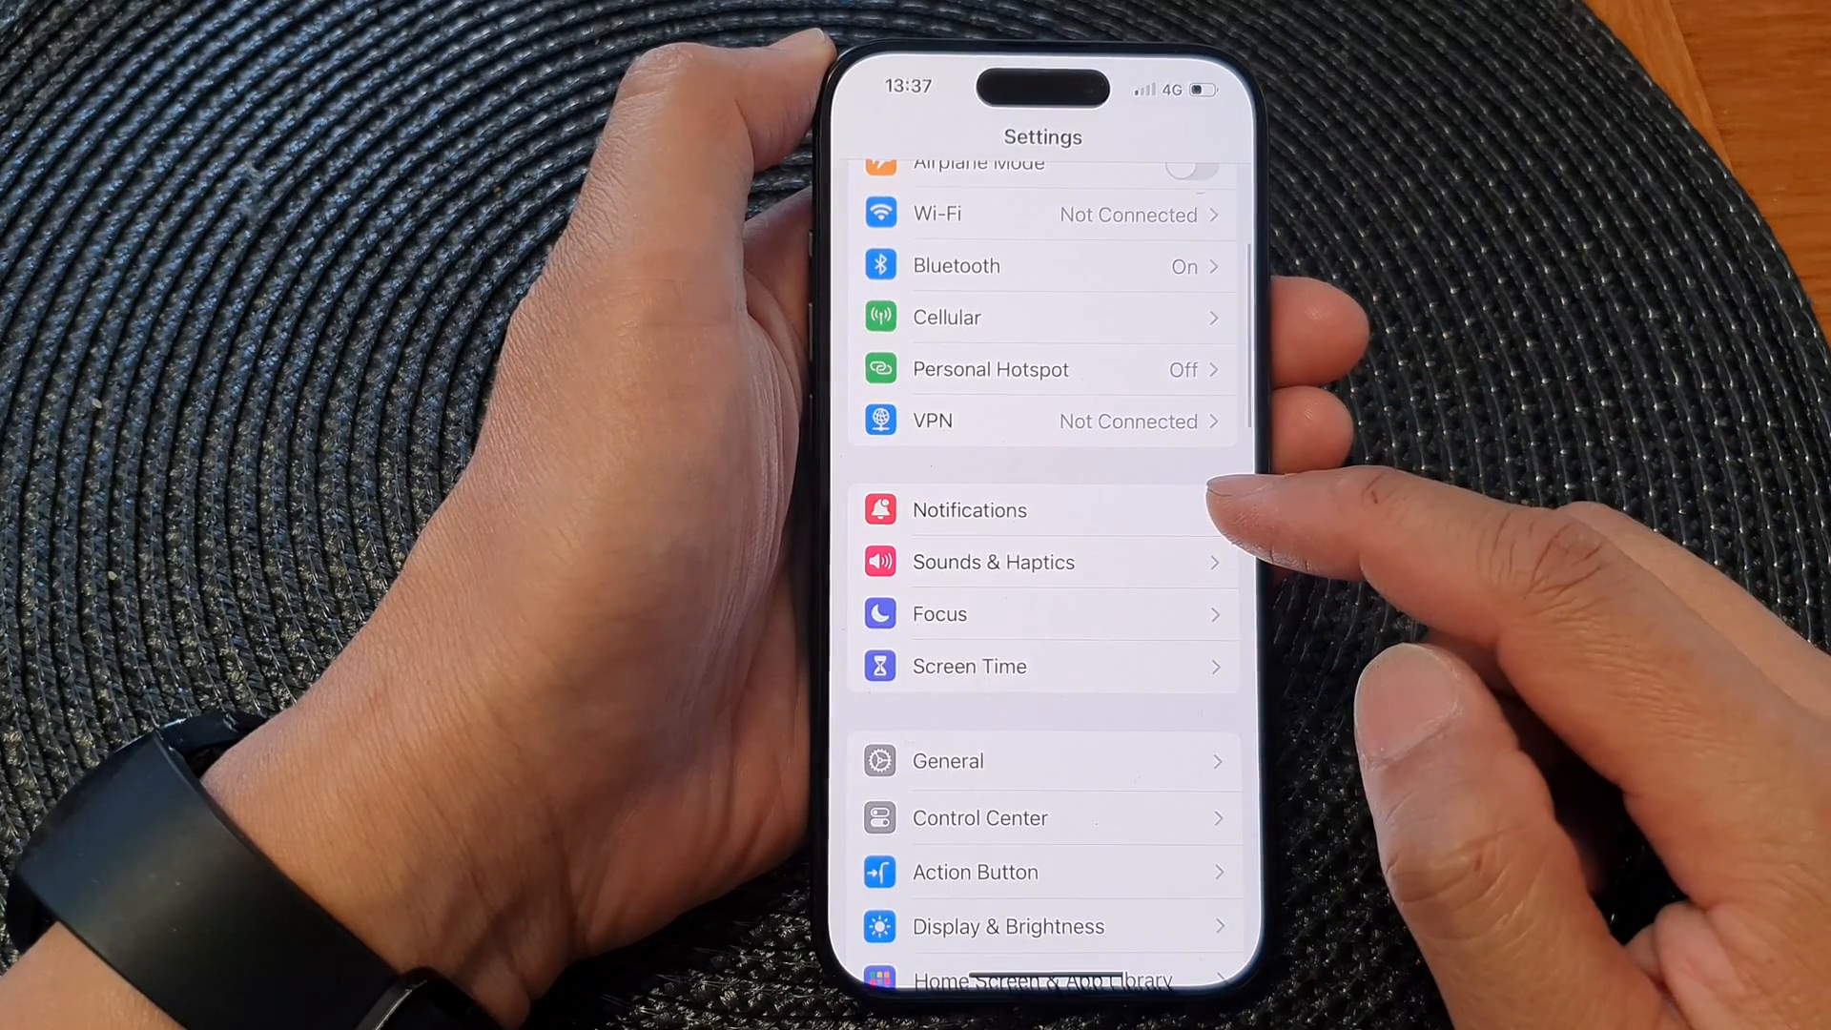
pyautogui.click(968, 509)
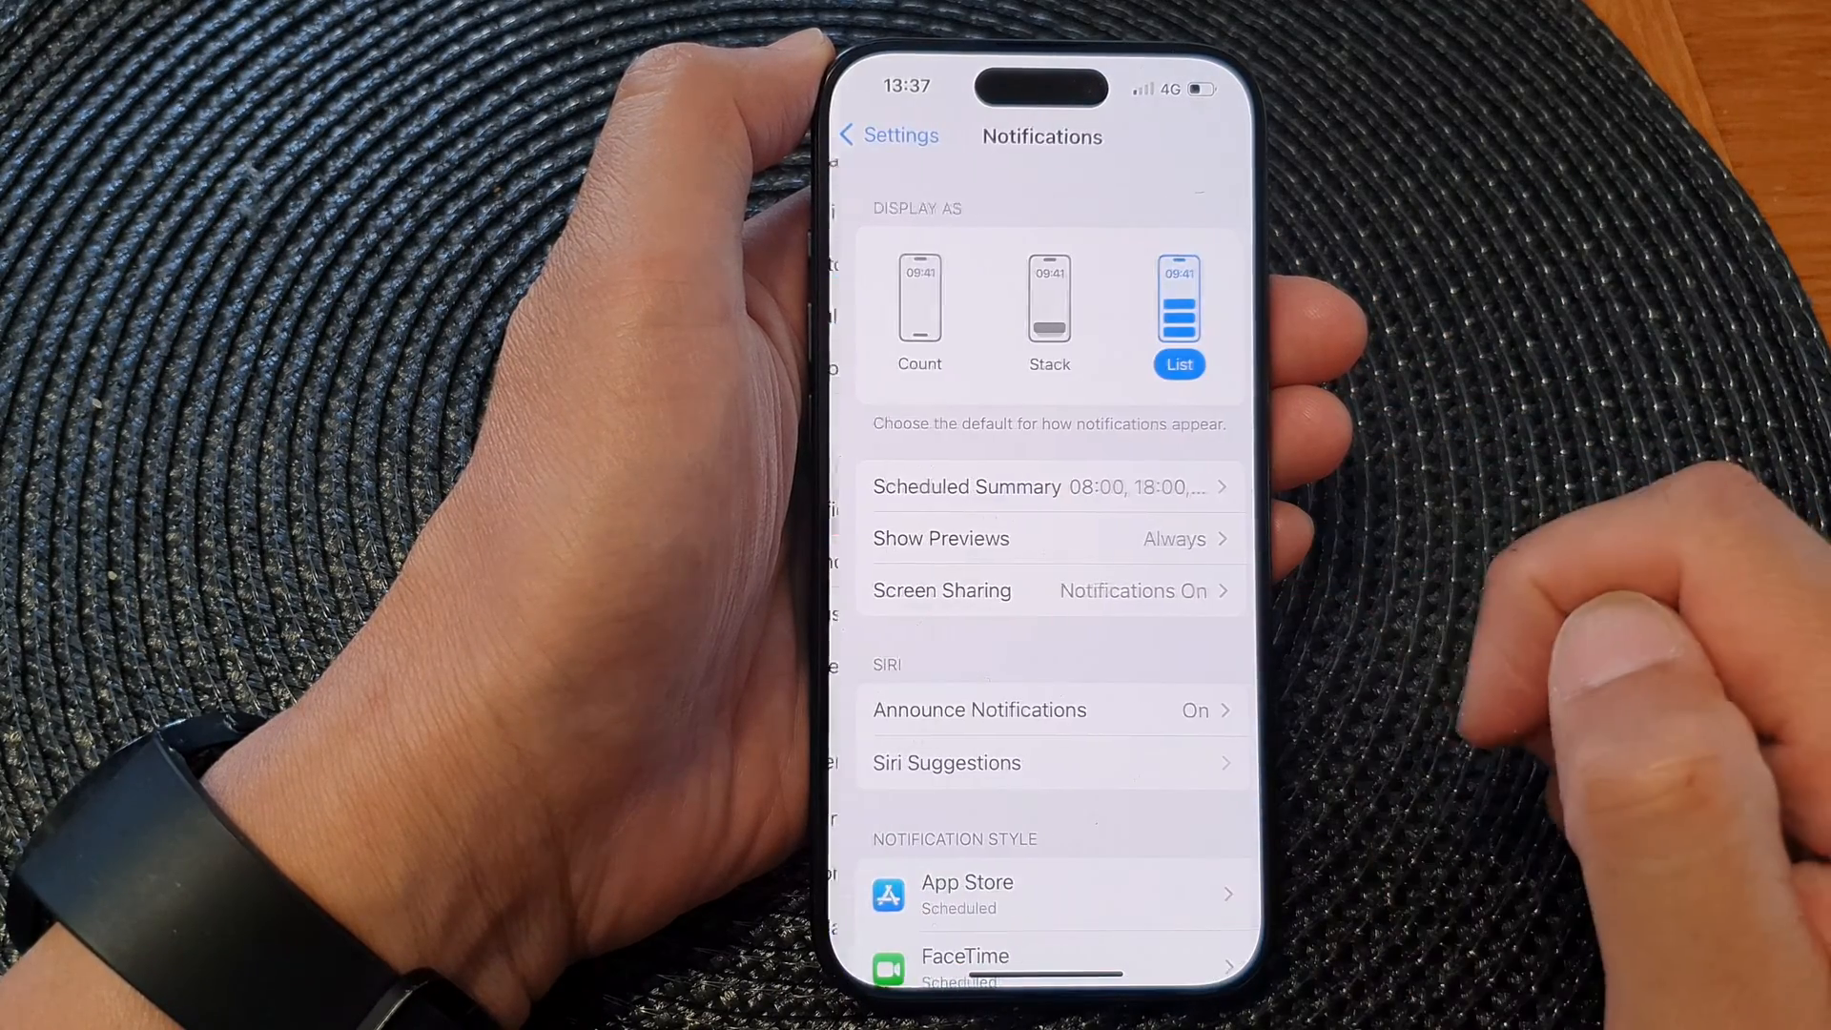
# Open Siri Suggestions from the Siri section of Notifications to view its per-app toggles.
pyautogui.scroll(-3)
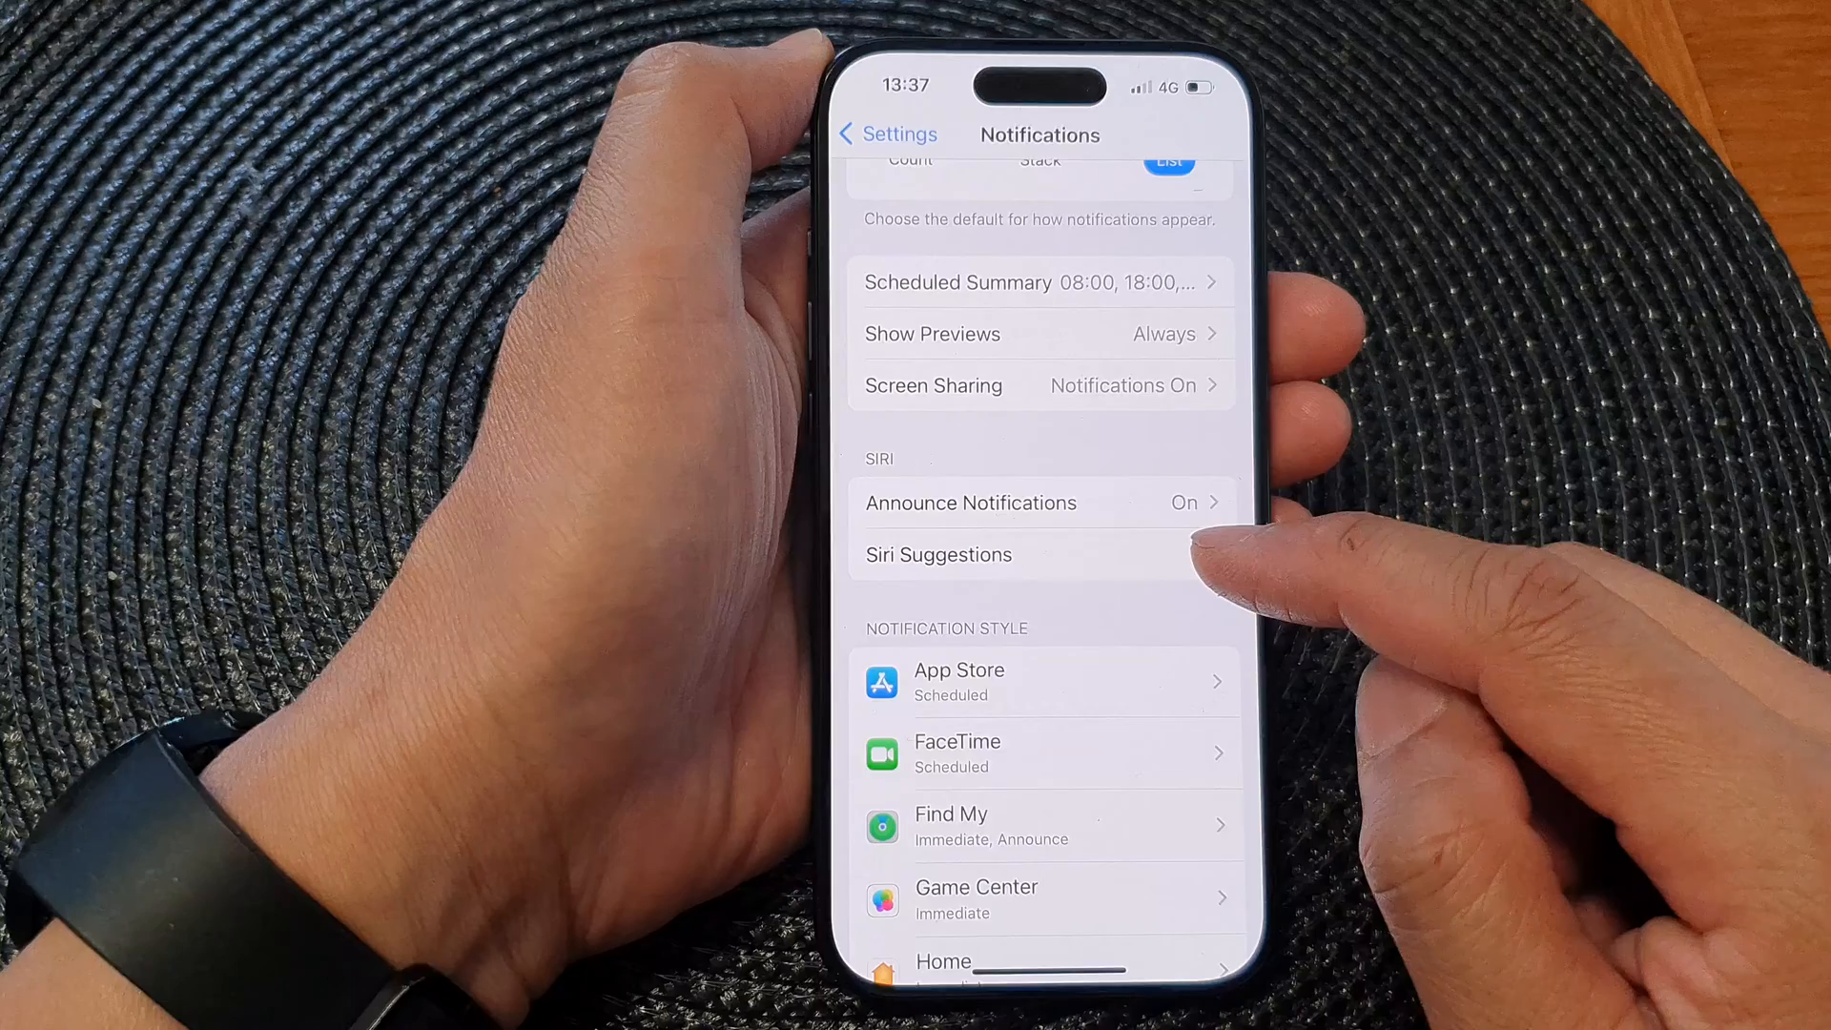
pyautogui.click(937, 553)
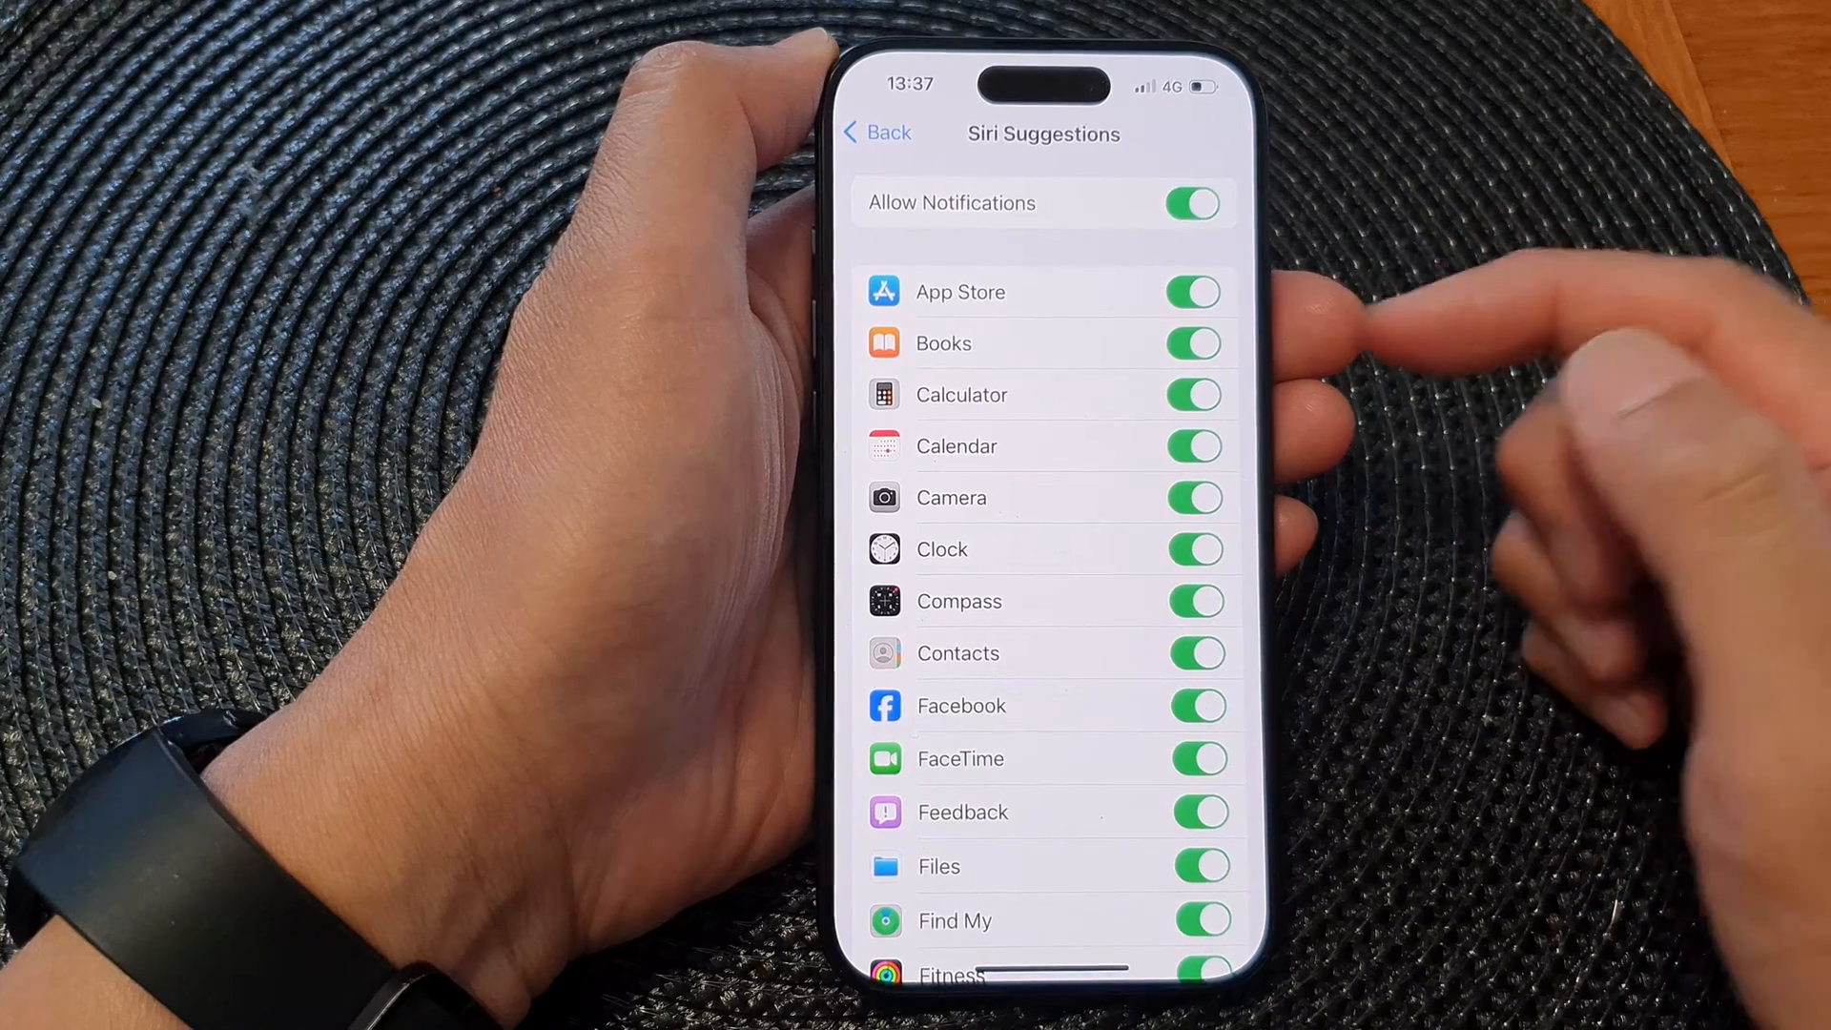
pyautogui.scroll(-3)
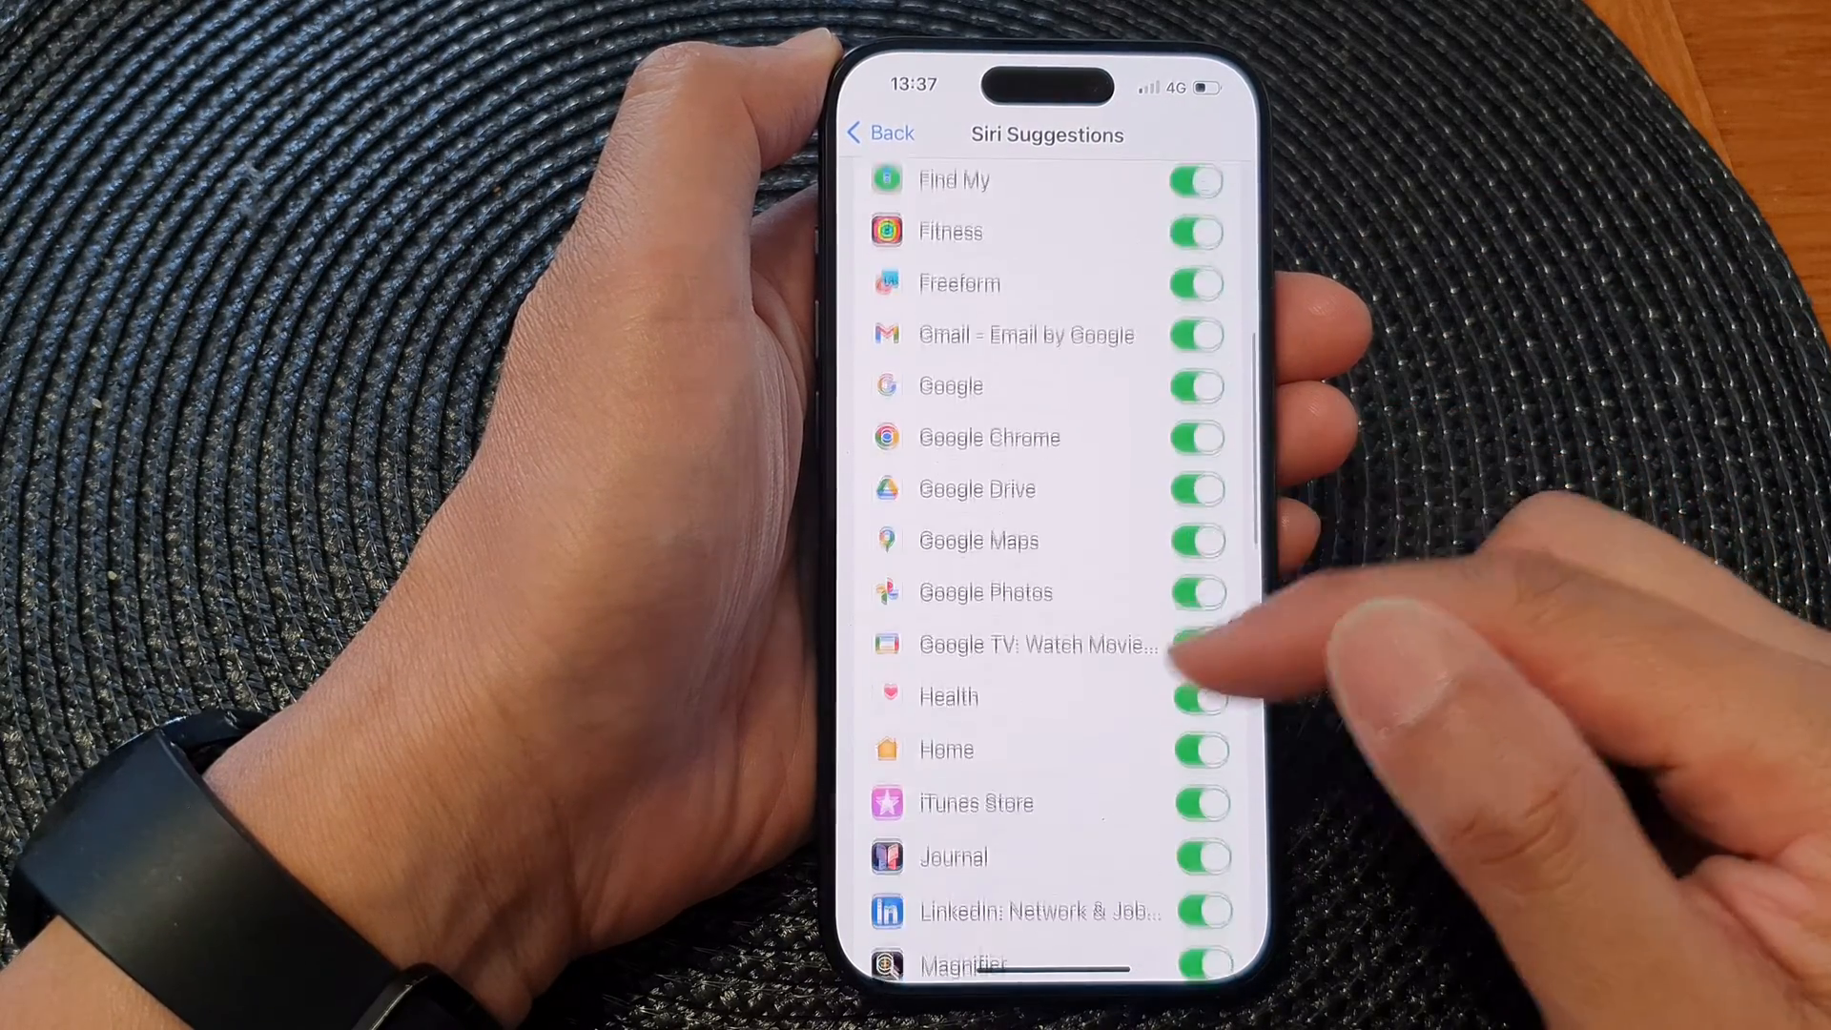
pyautogui.scroll(-3)
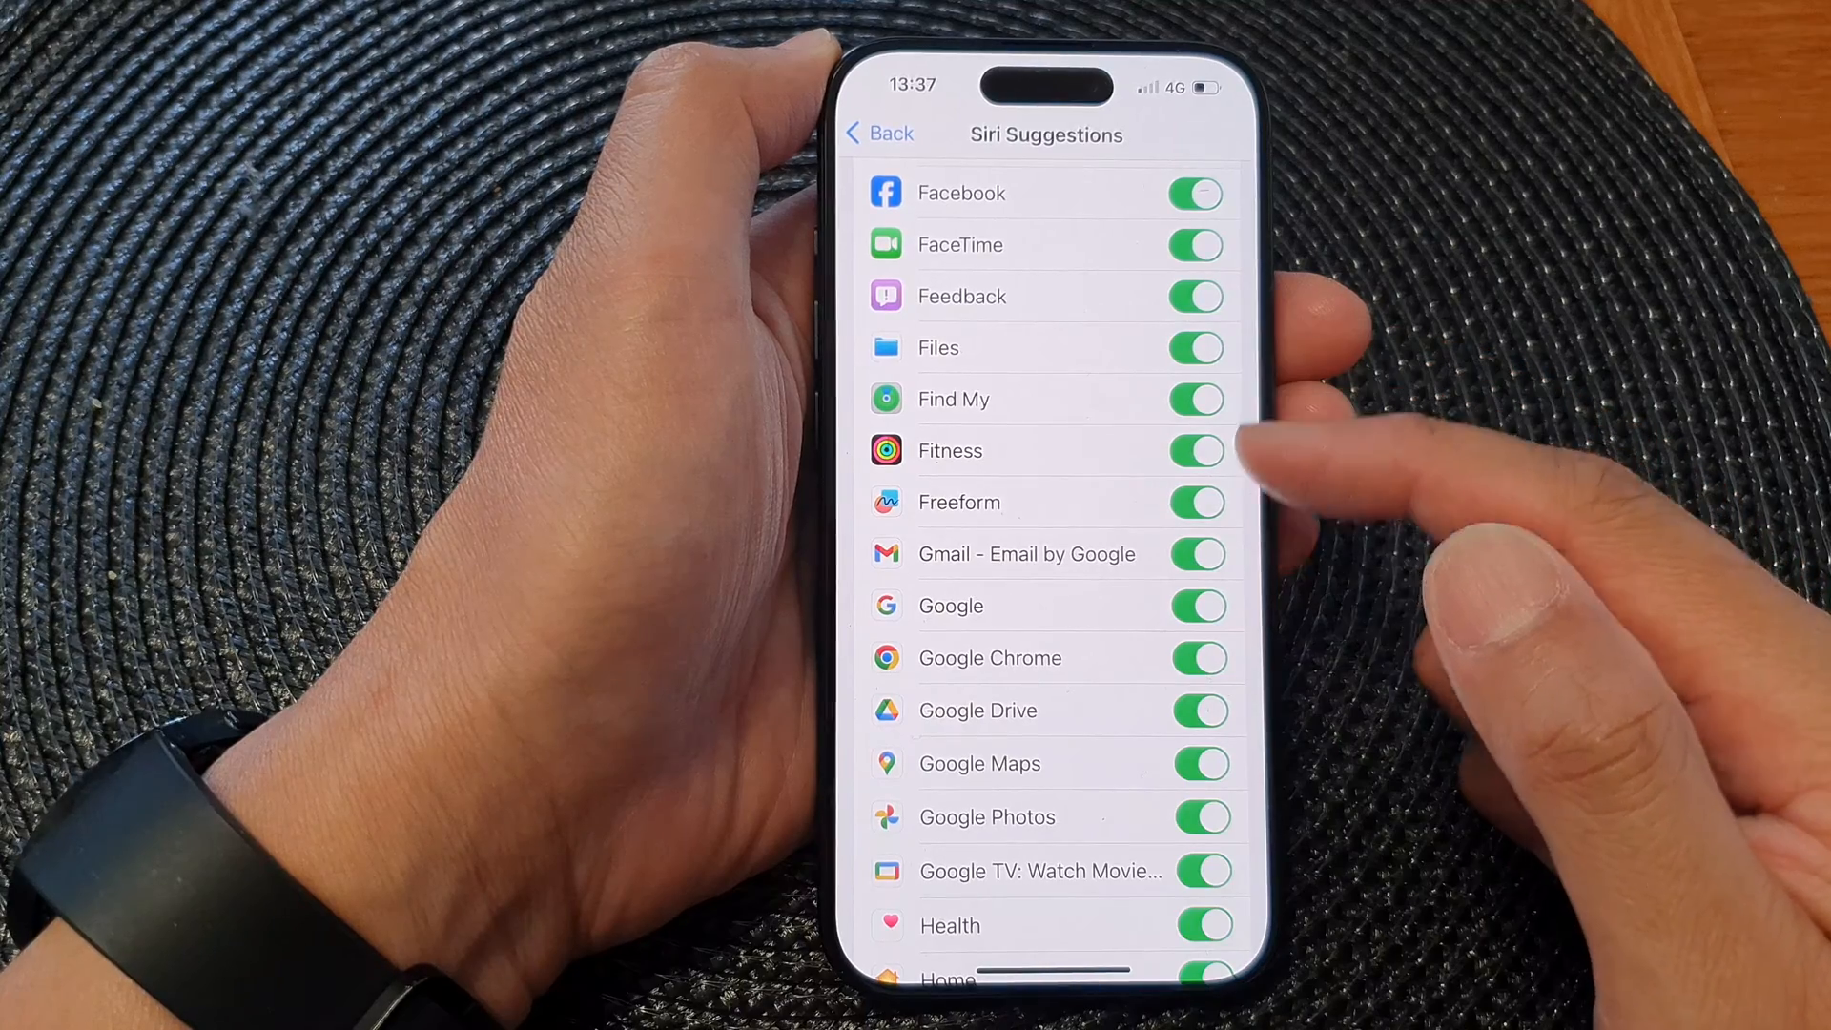
pyautogui.scroll(-3)
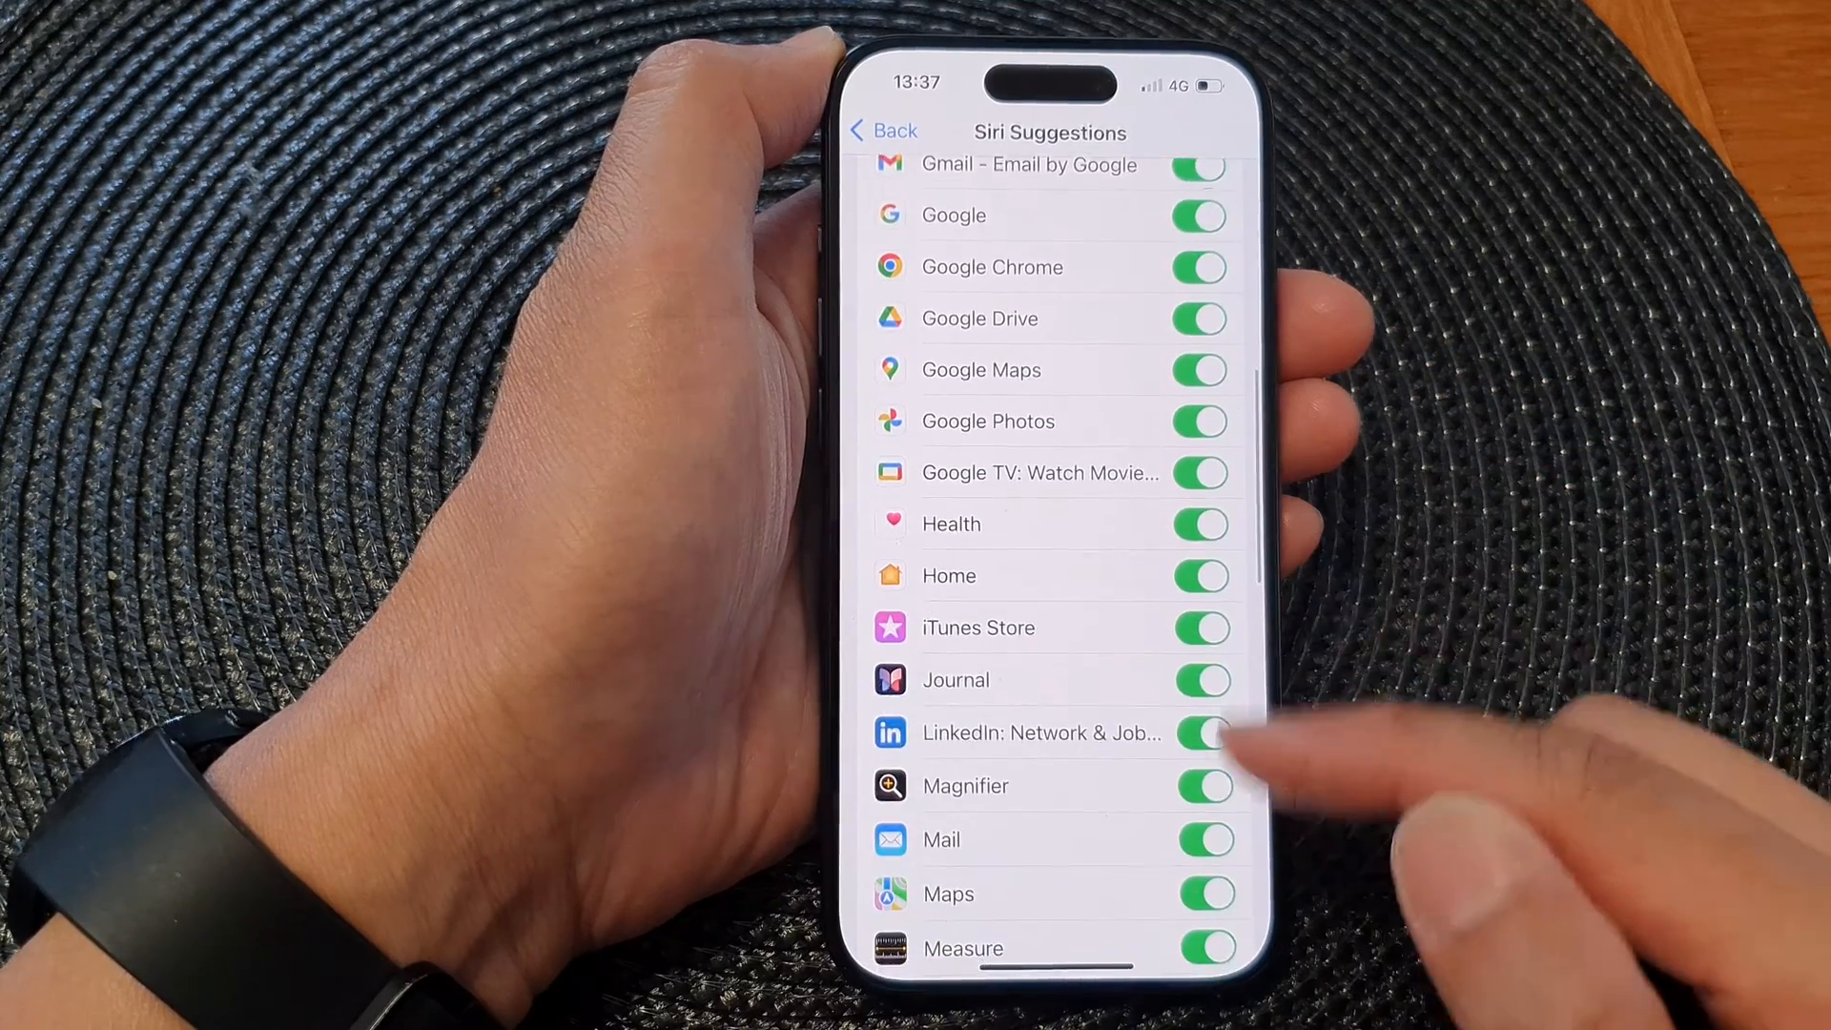
pyautogui.scroll(-3)
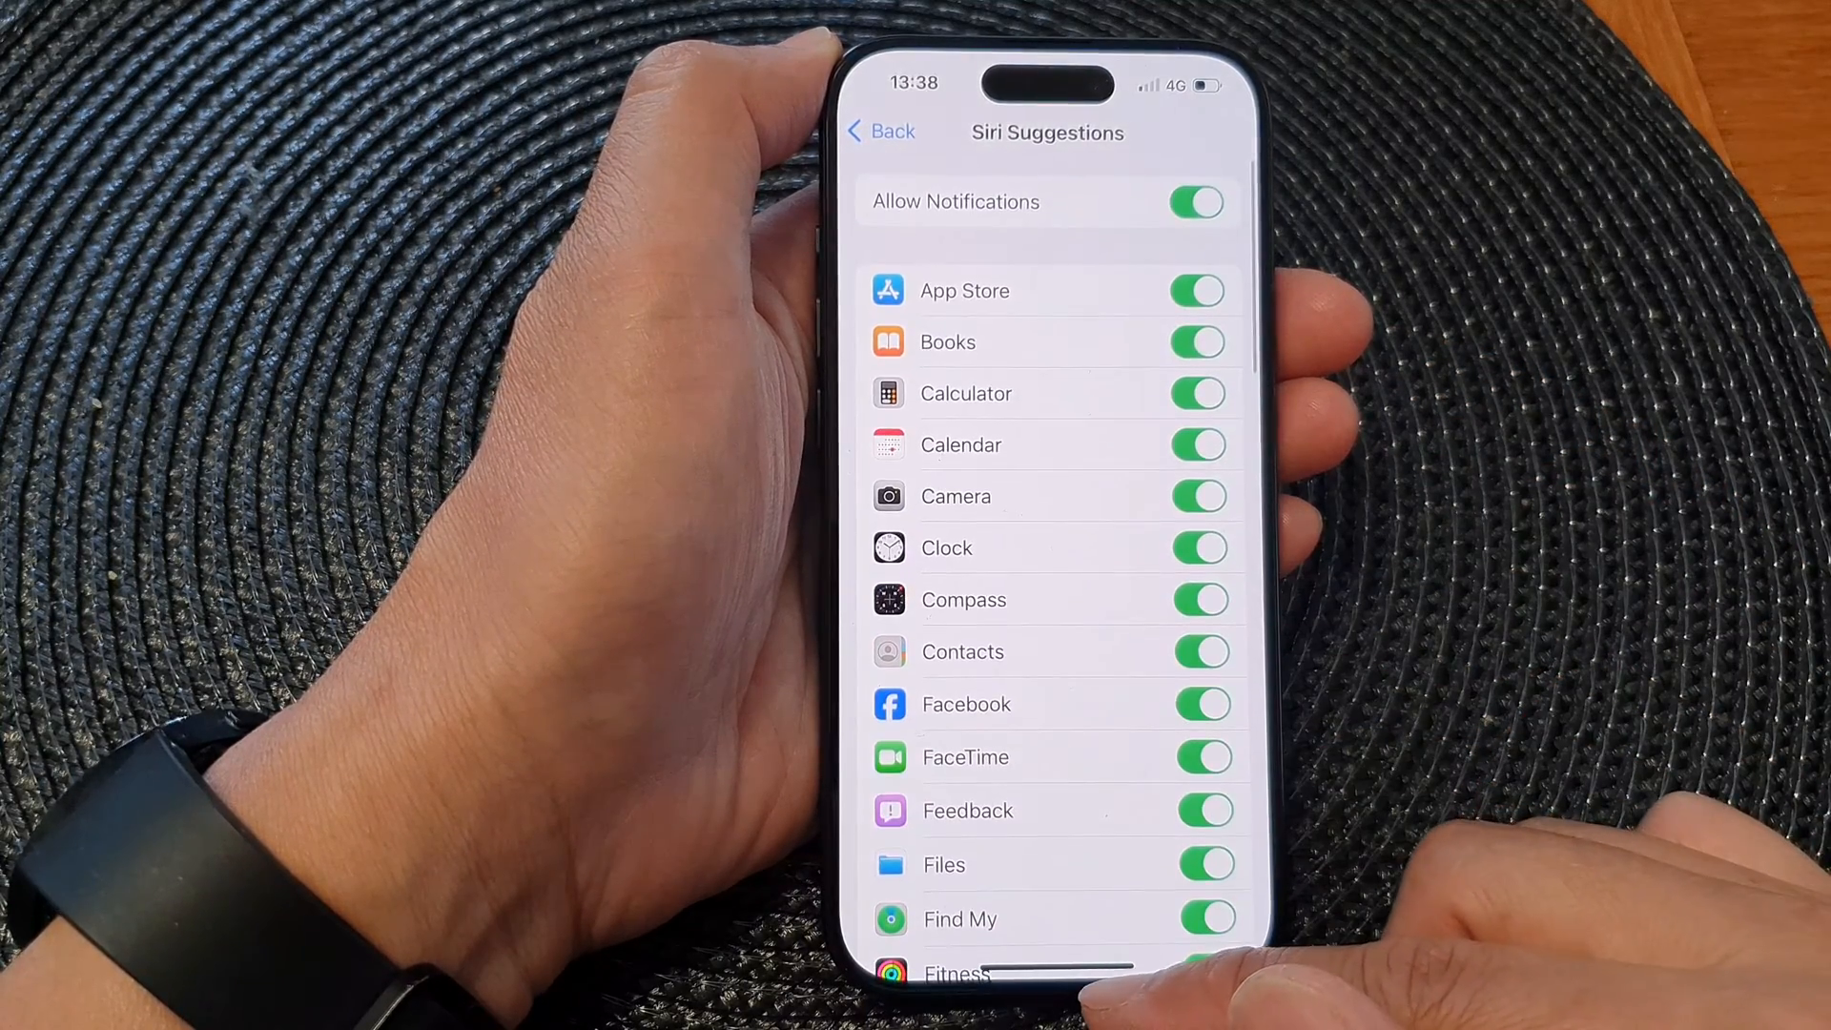